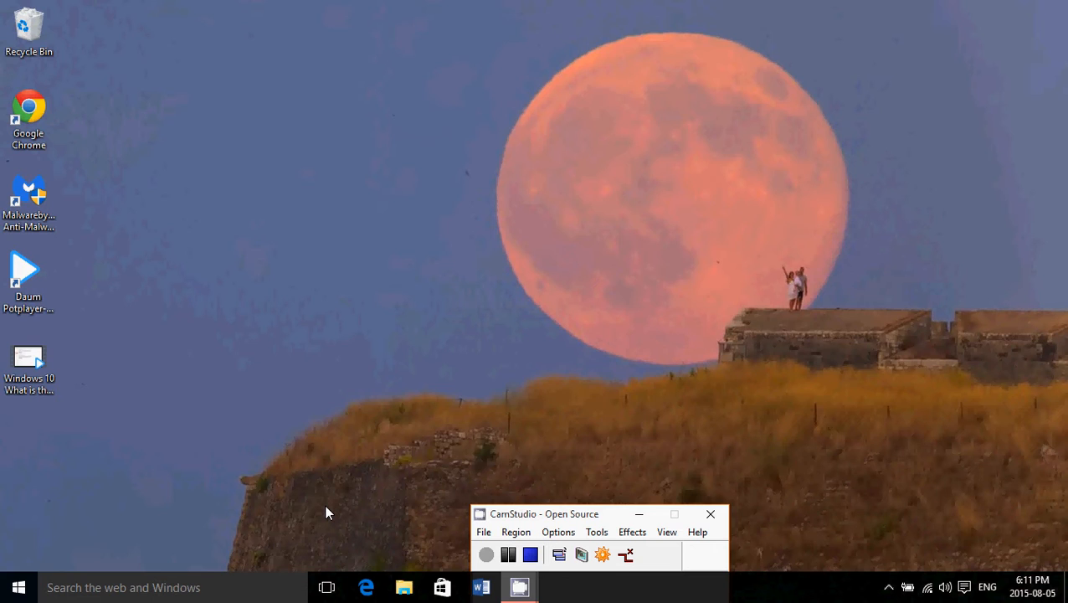
mouse_move(255, 533)
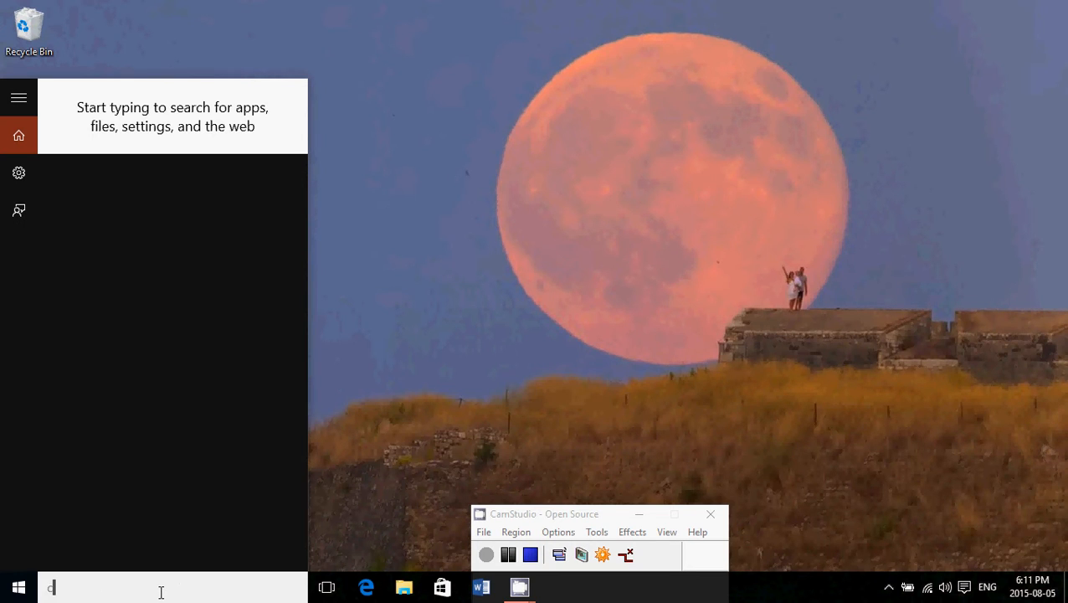
Step: Search 'cortana' and view Cortana & Search settings showing the region isn't supported
type("orta")
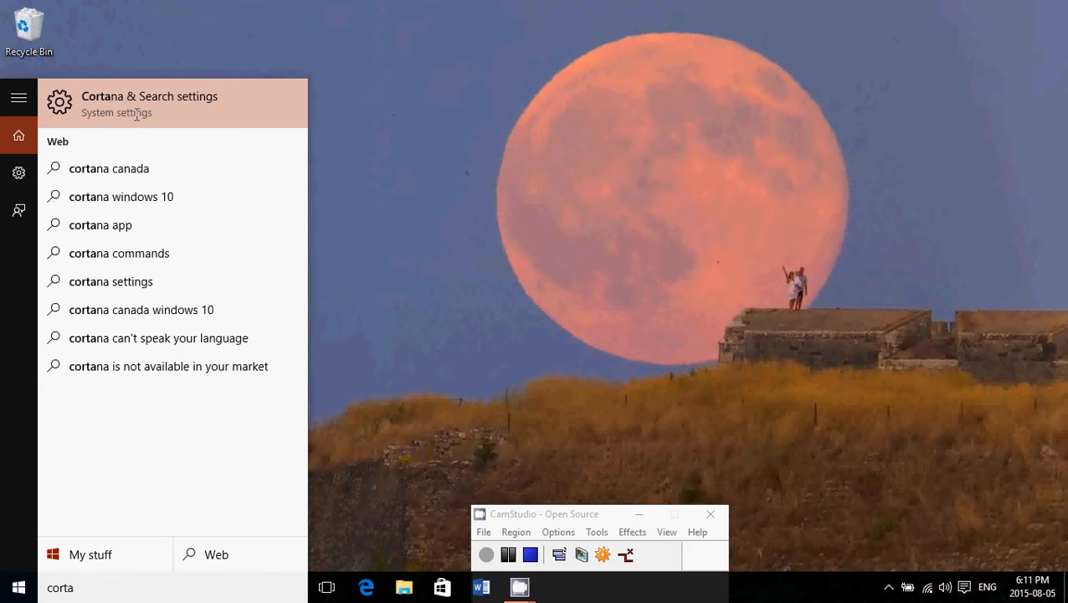
left_click(149, 102)
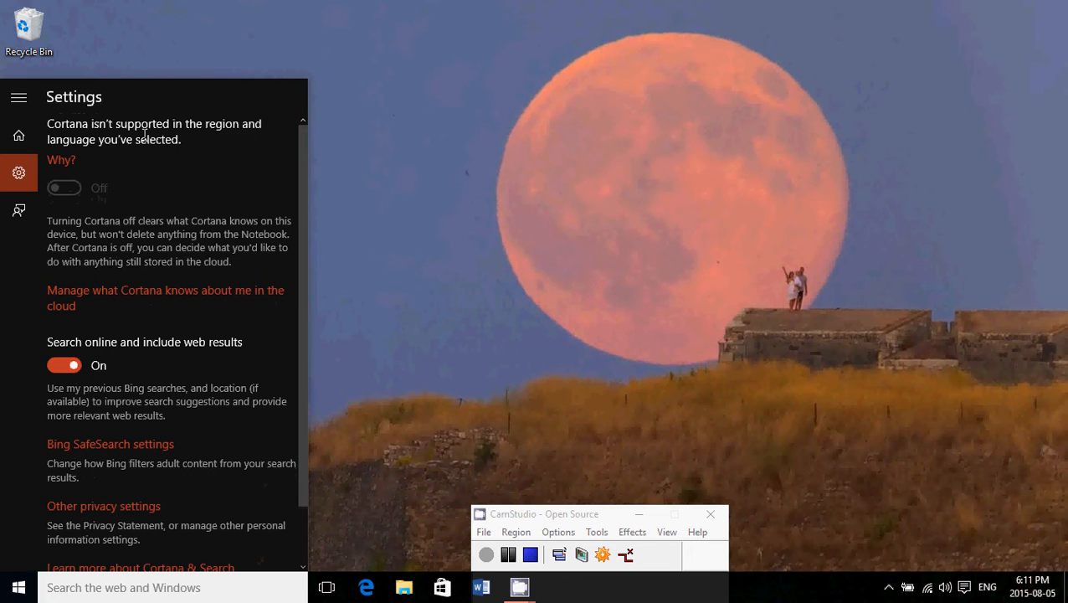
mouse_move(146, 156)
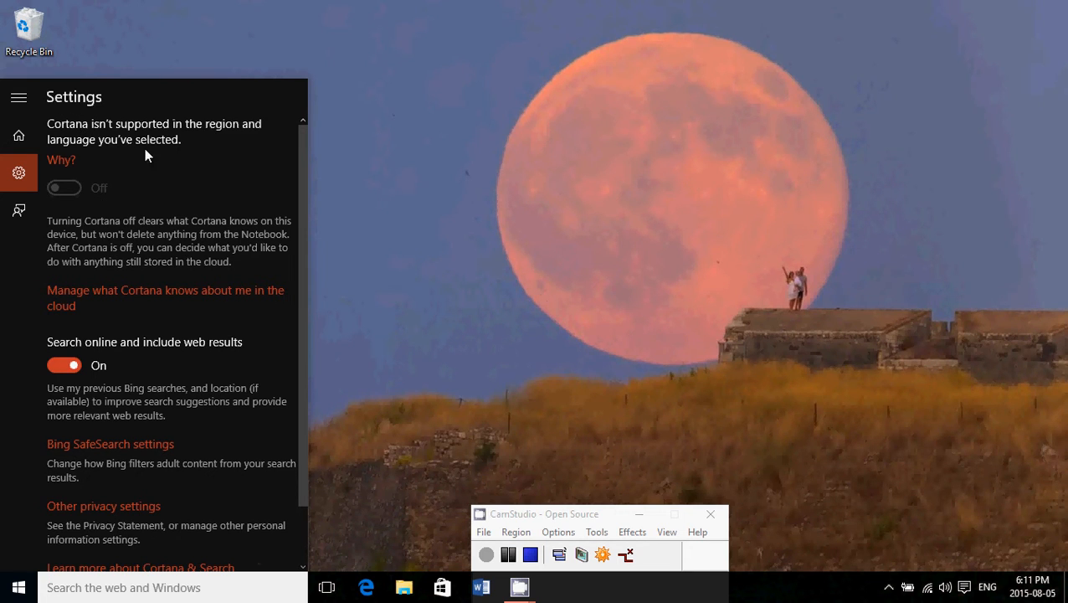
mouse_move(387, 226)
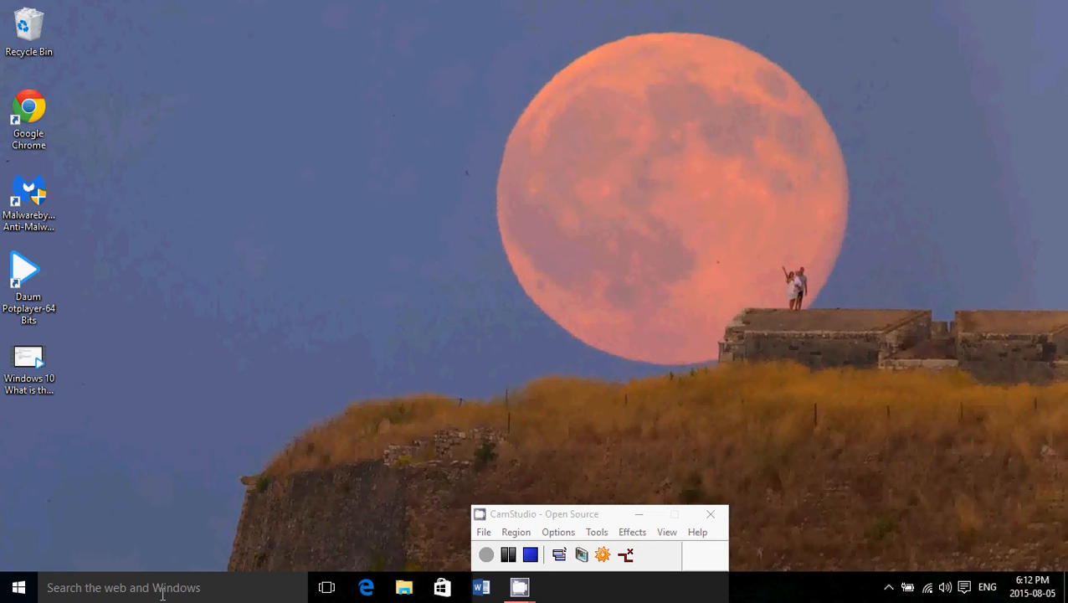
mouse_move(990, 515)
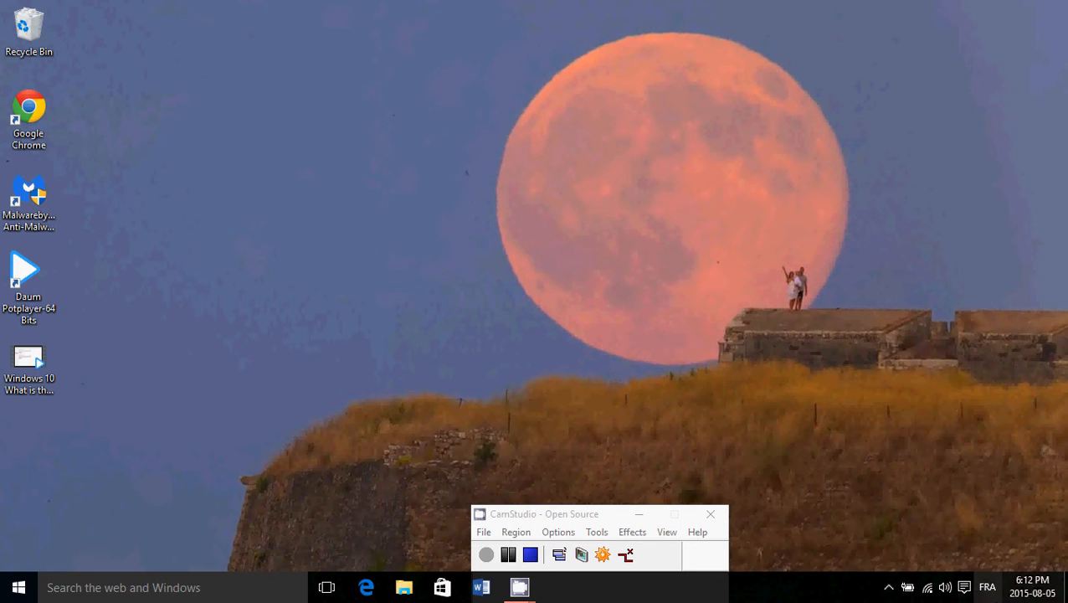
mouse_move(924, 453)
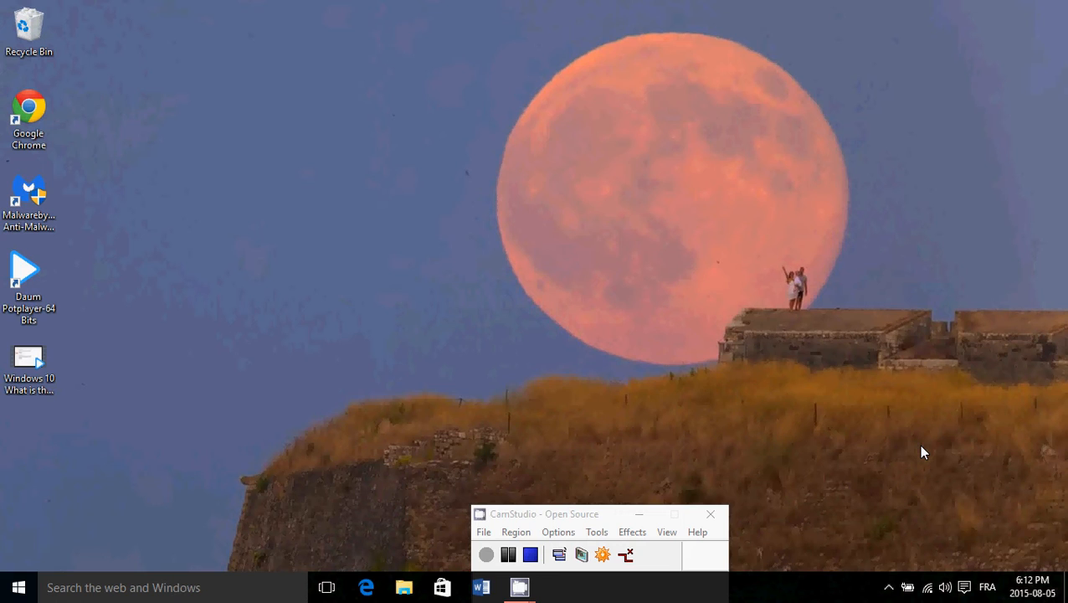
mouse_move(975, 565)
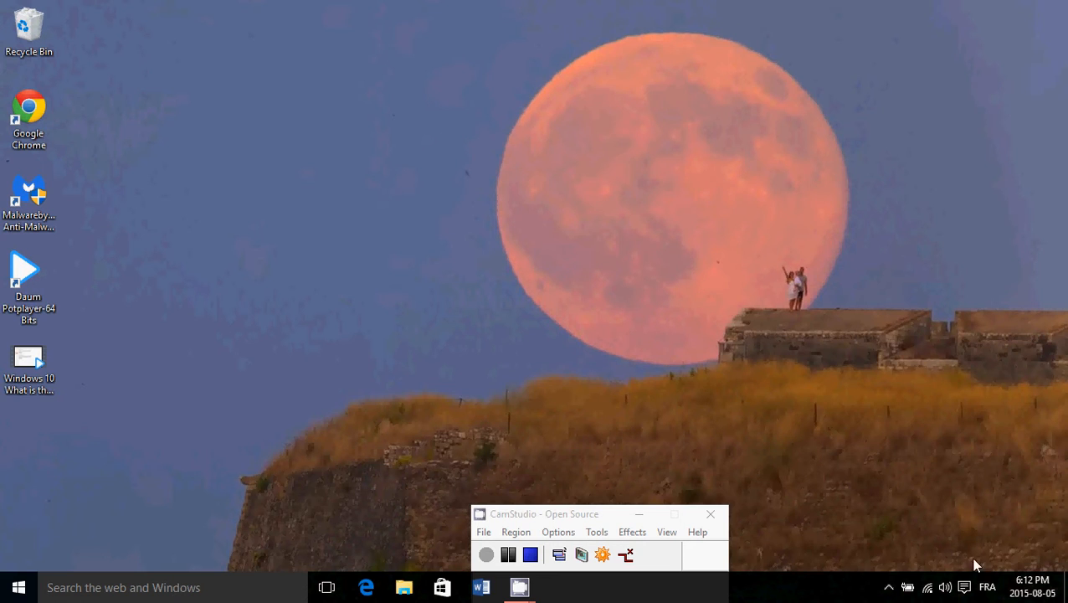
Step: Switch the input language from French (Canada) to English (Canada)
left_click(987, 587)
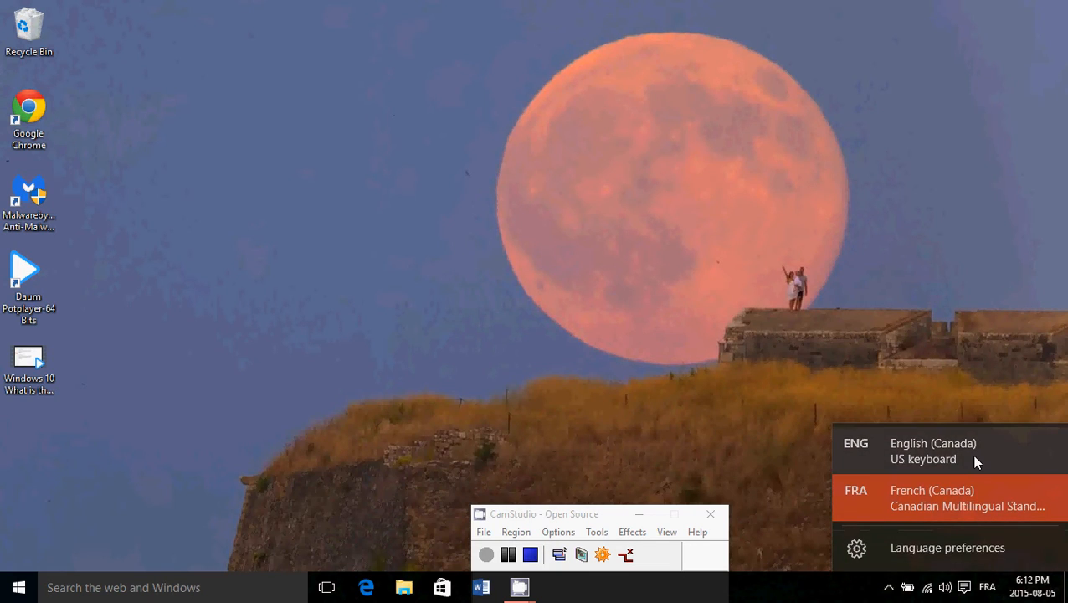
left_click(933, 450)
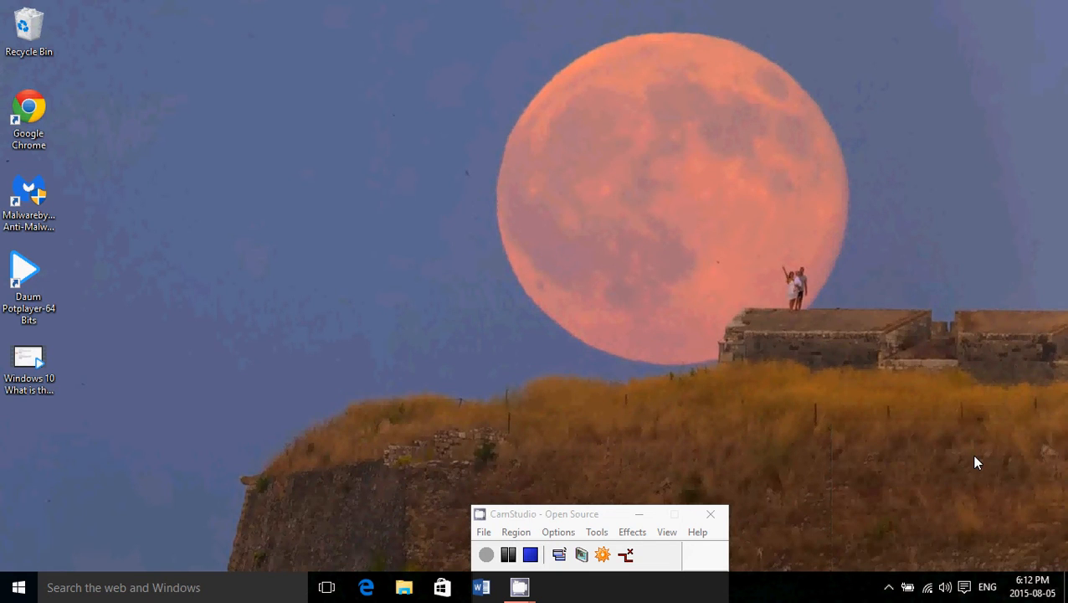
mouse_move(82, 534)
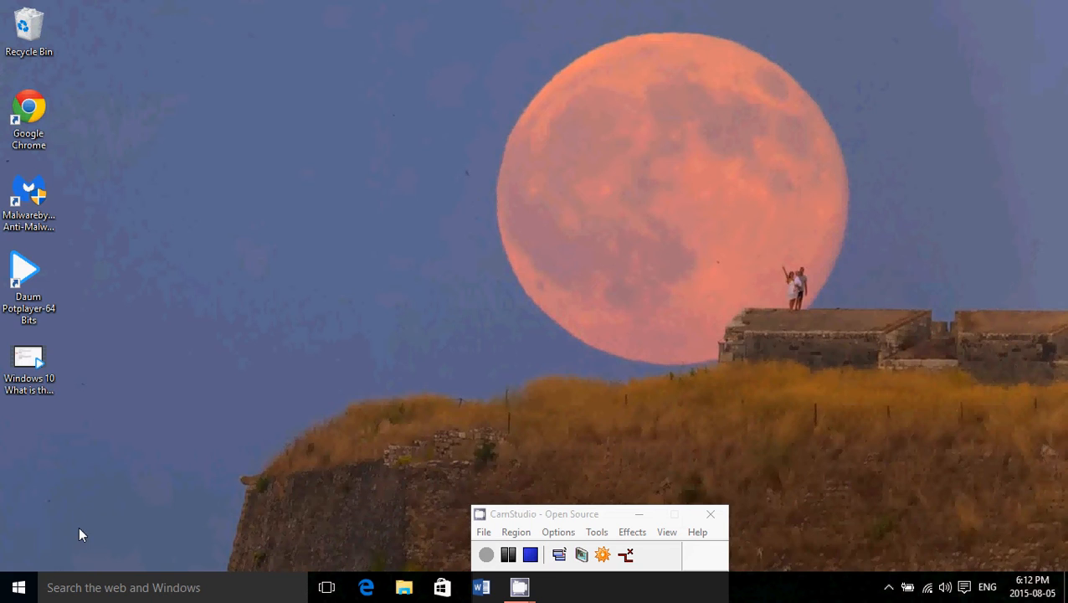
mouse_move(127, 587)
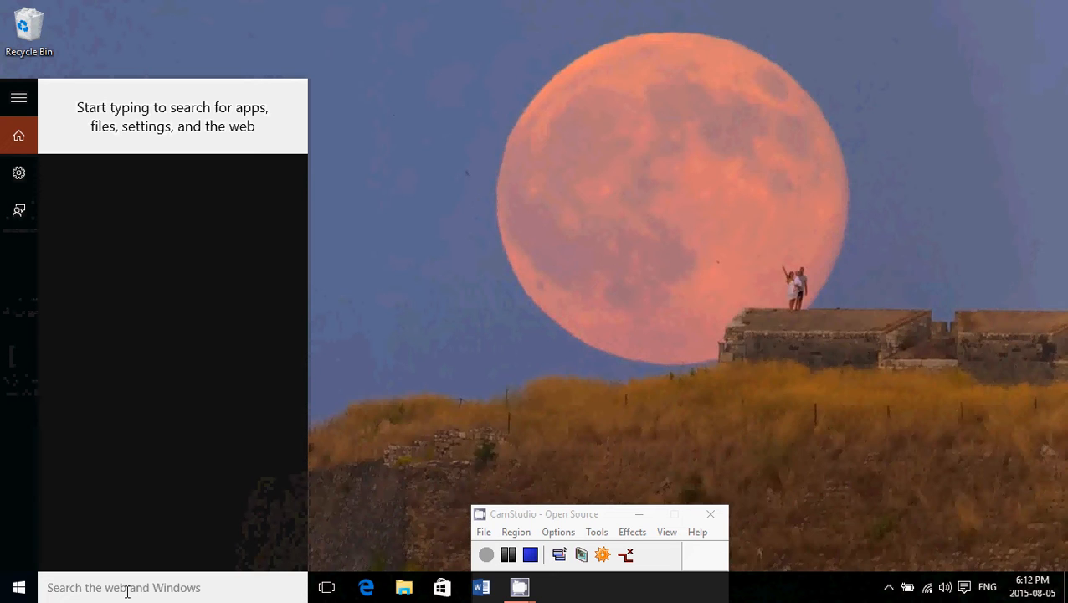
Step: Search 'language' and open Region & language settings, showing Canada as the region
type("language")
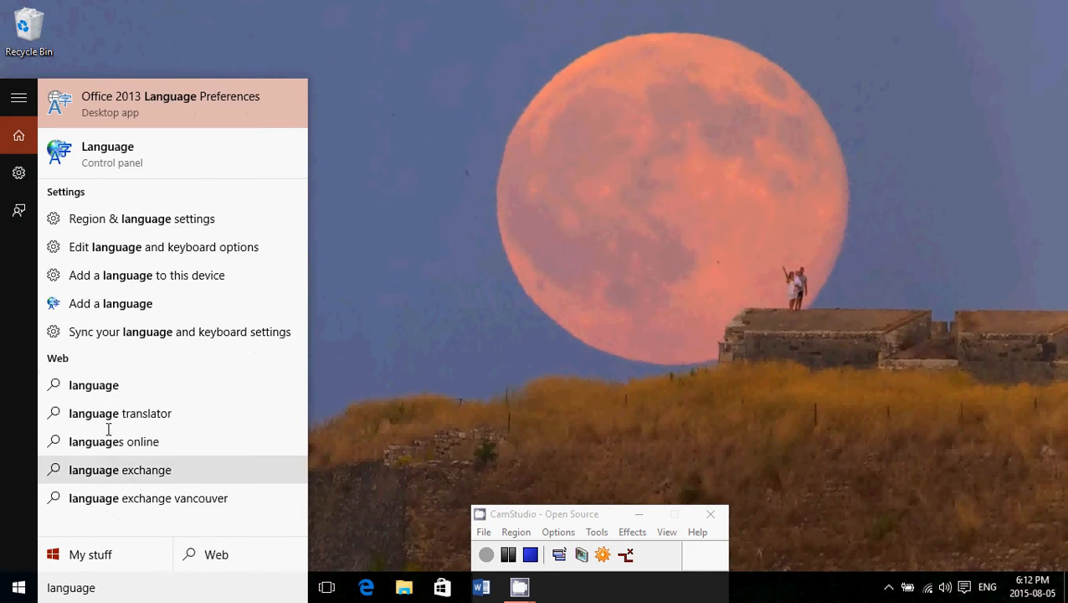
mouse_move(146, 384)
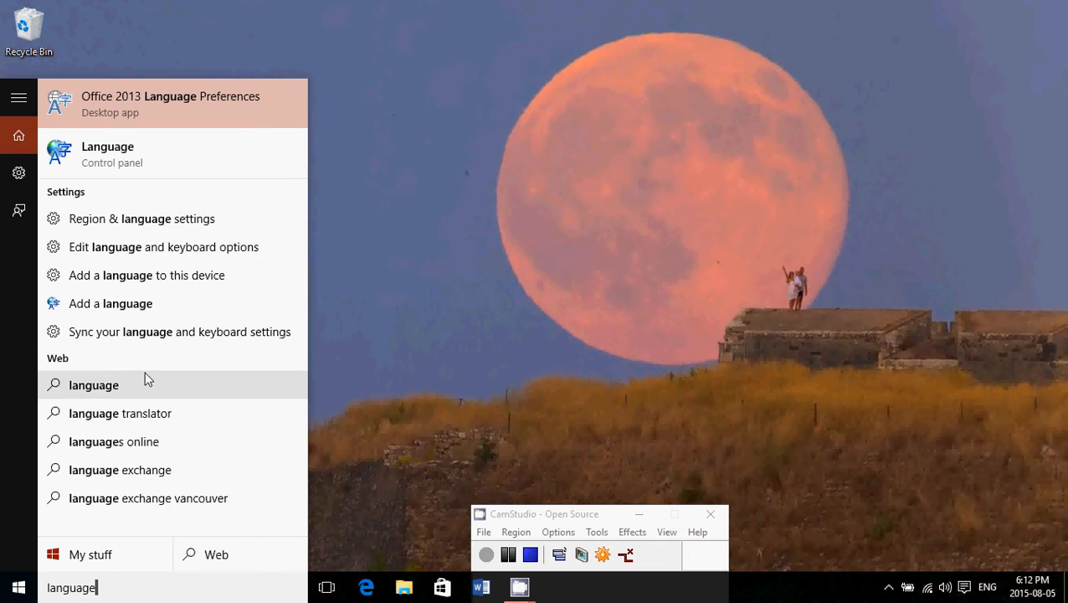
mouse_move(91, 219)
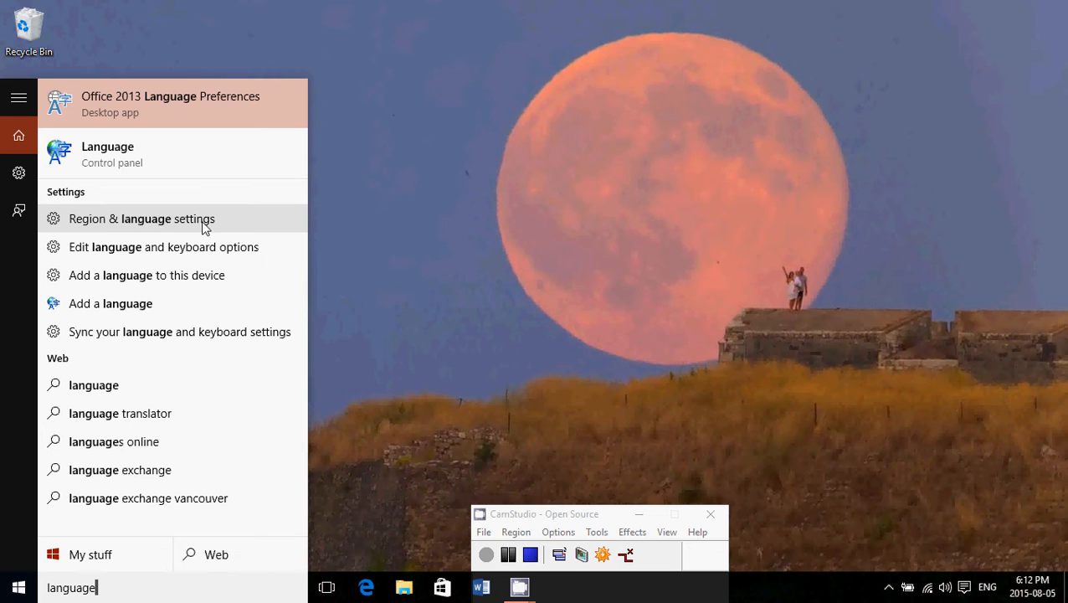
left_click(140, 218)
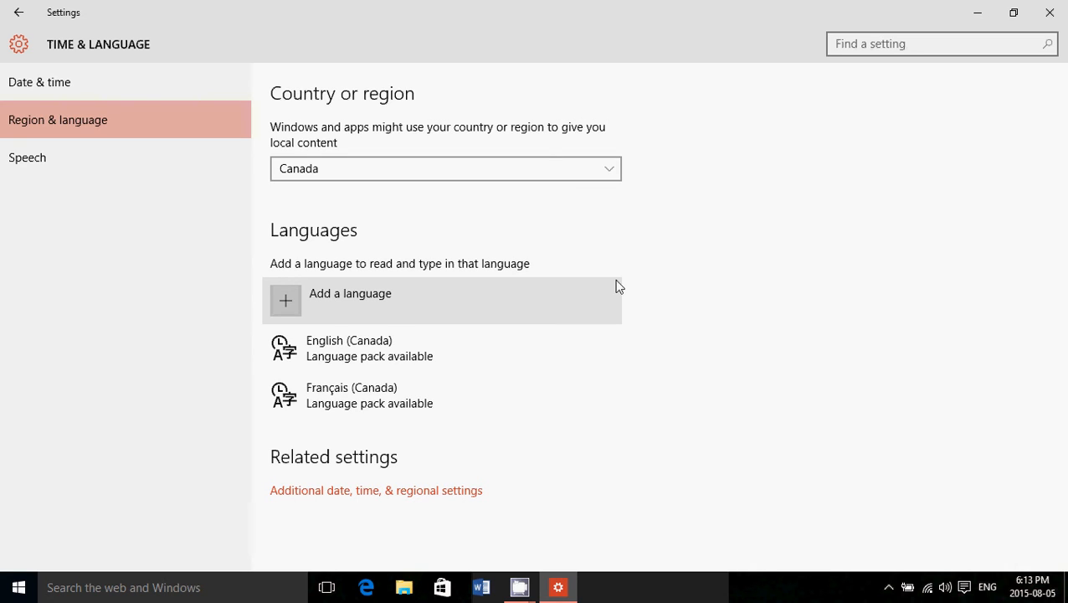
mouse_move(398, 97)
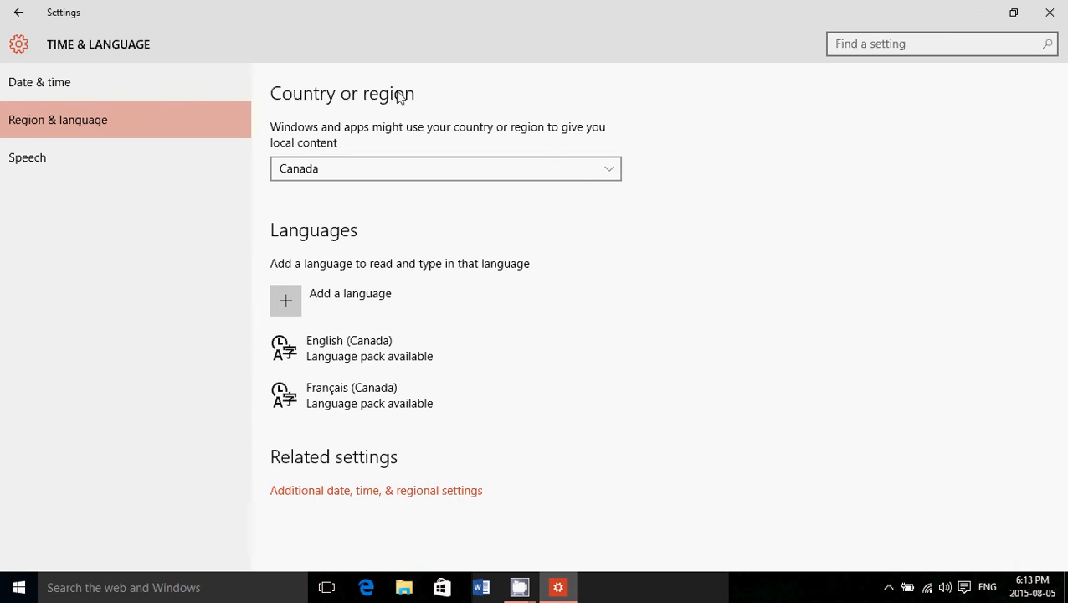
mouse_move(374, 169)
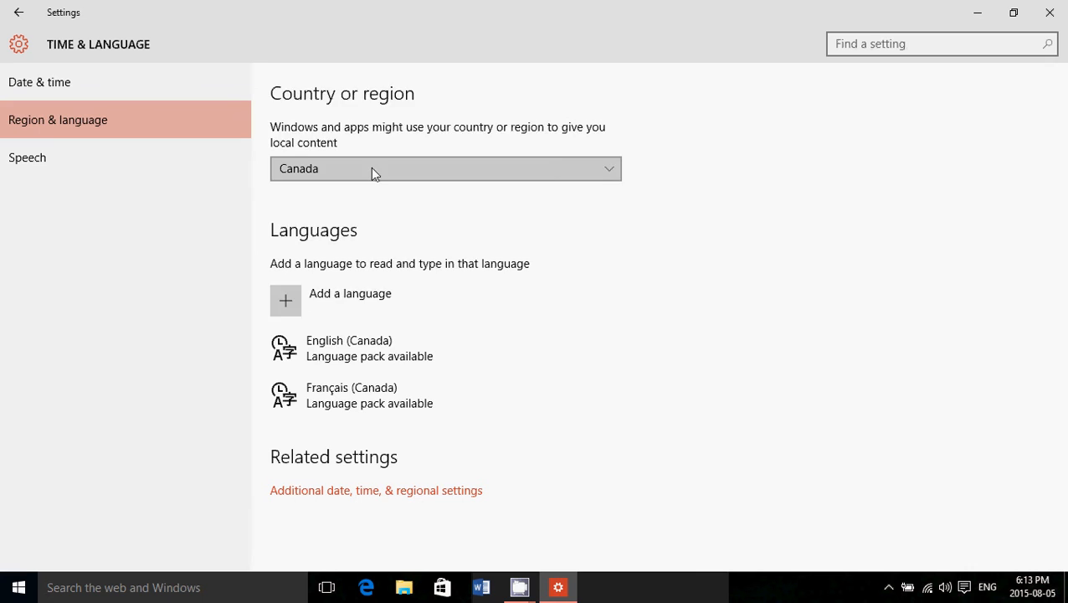
Step: Choose United States from the Country or region dropdown list
left_click(445, 168)
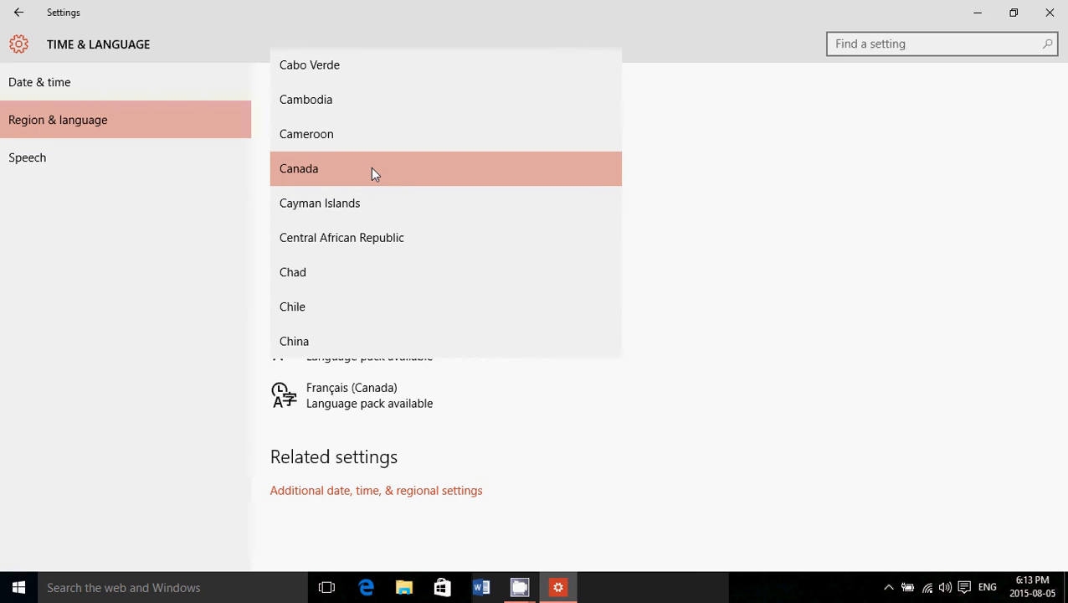
scroll("down", 3)
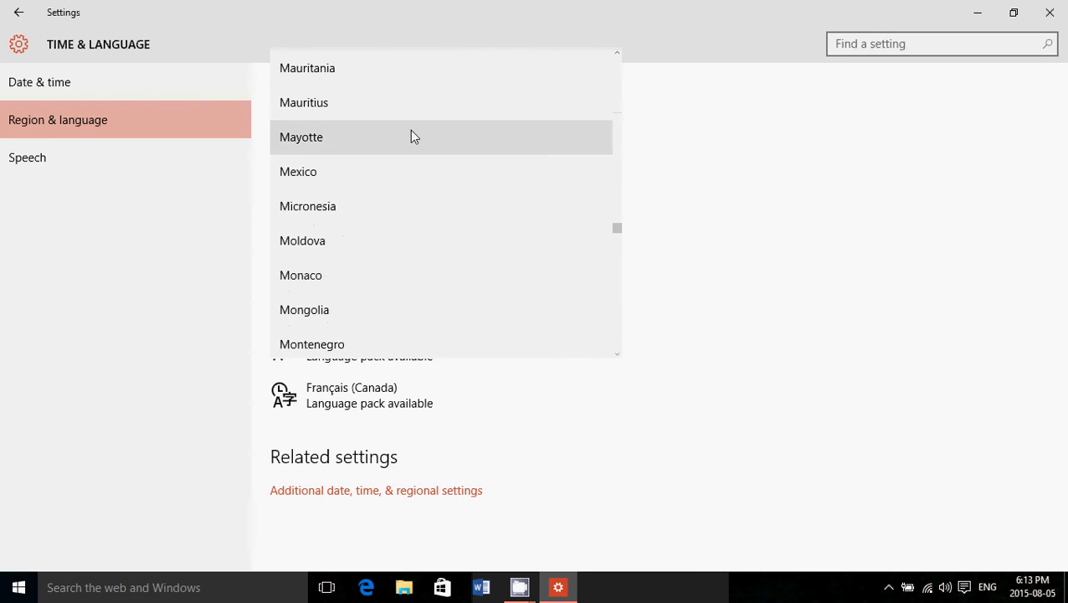
scroll("down", 3)
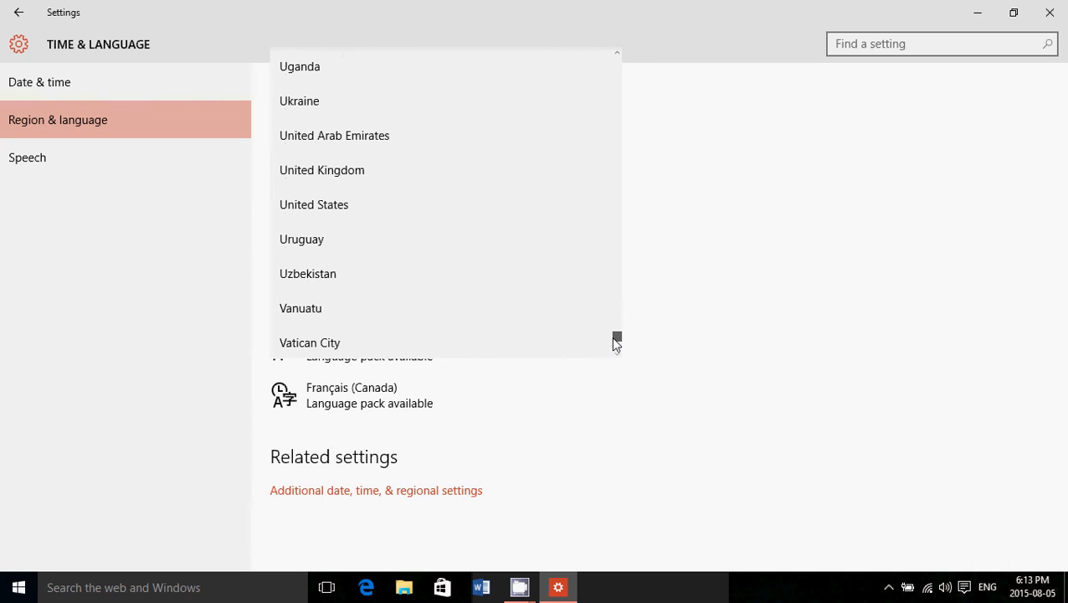
left_click(314, 205)
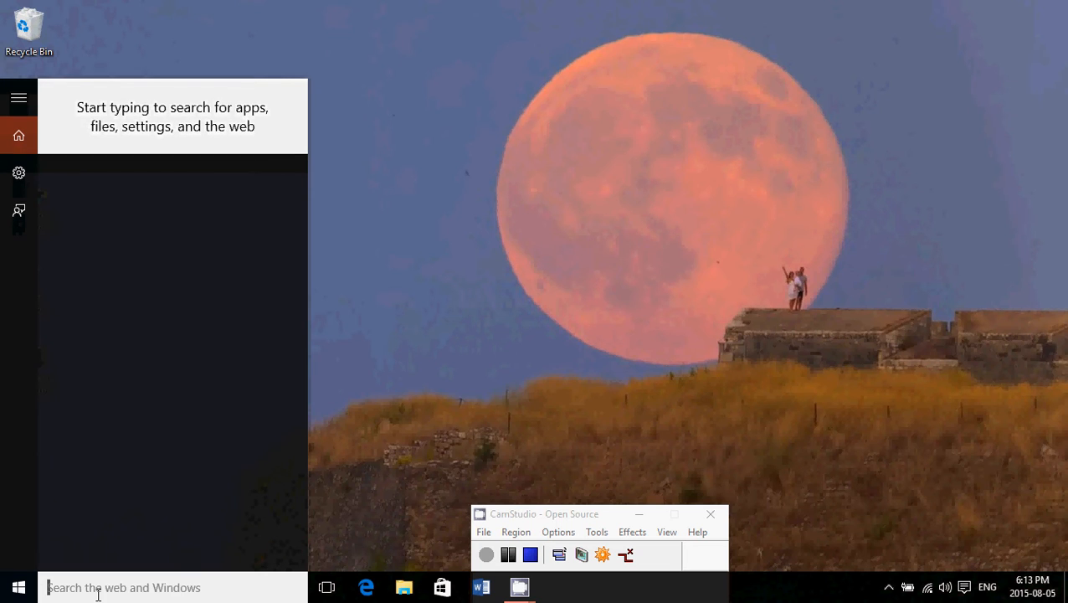
Step: Start Cortana from search, go past its intro and agree to its information terms
type("co")
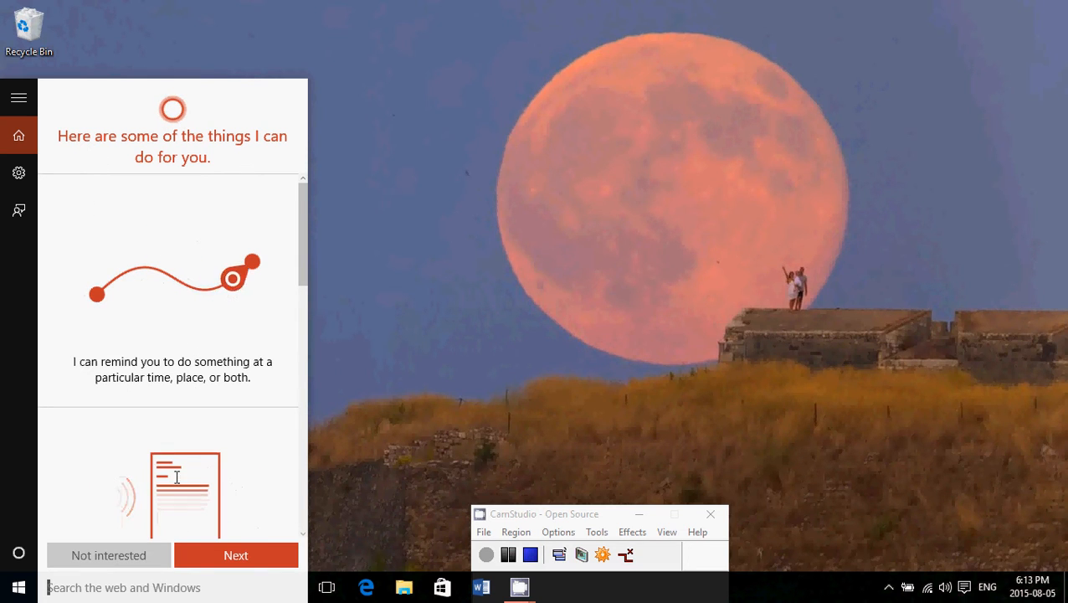
left_click(236, 555)
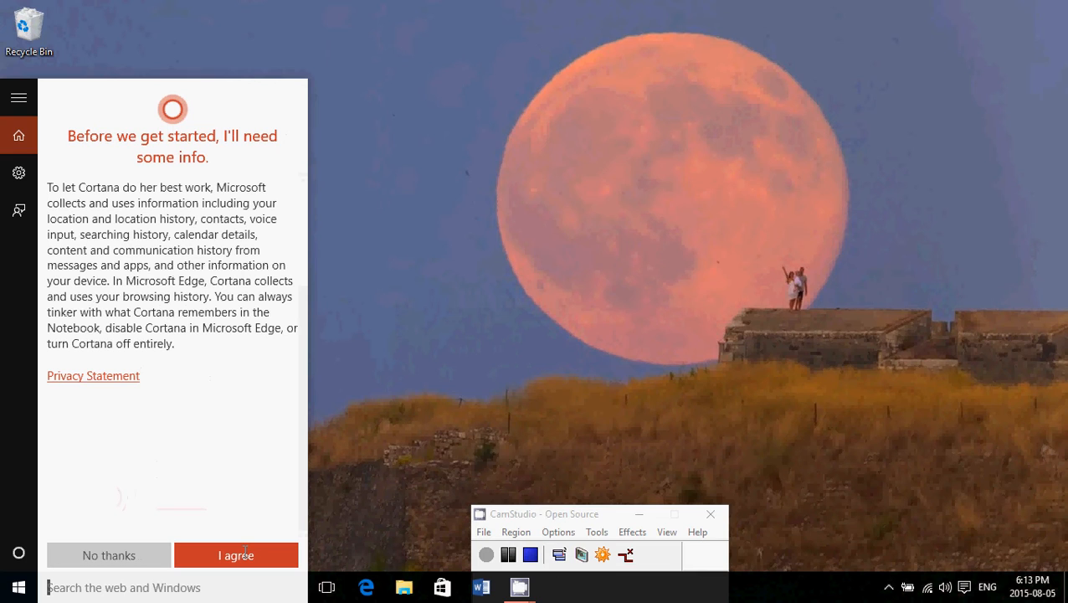
left_click(237, 555)
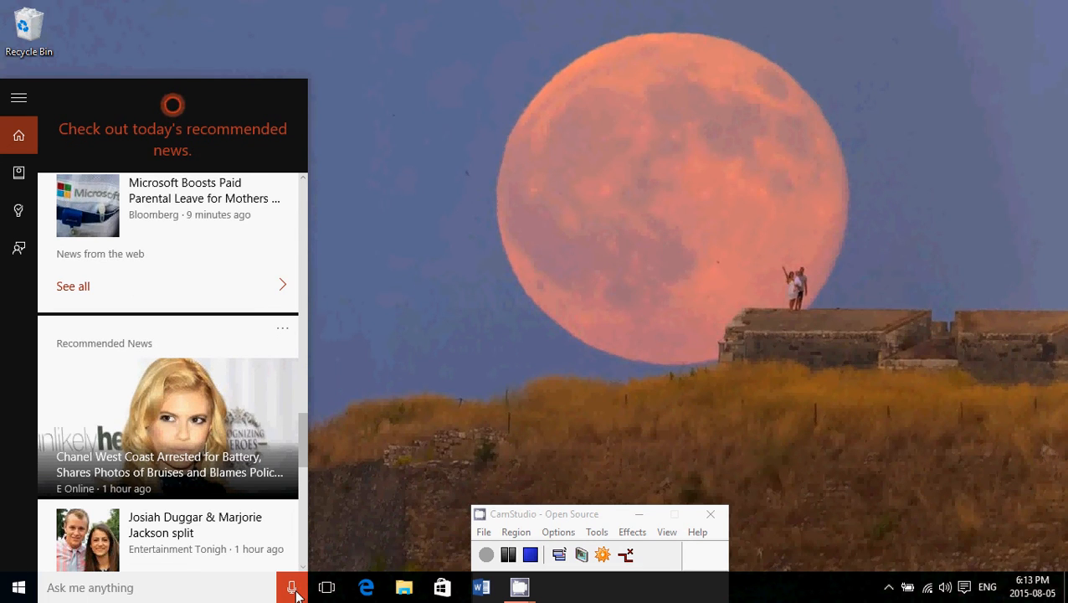
Step: Use Cortana's microphone to ask aloud 'What's the weather like?'
left_click(292, 587)
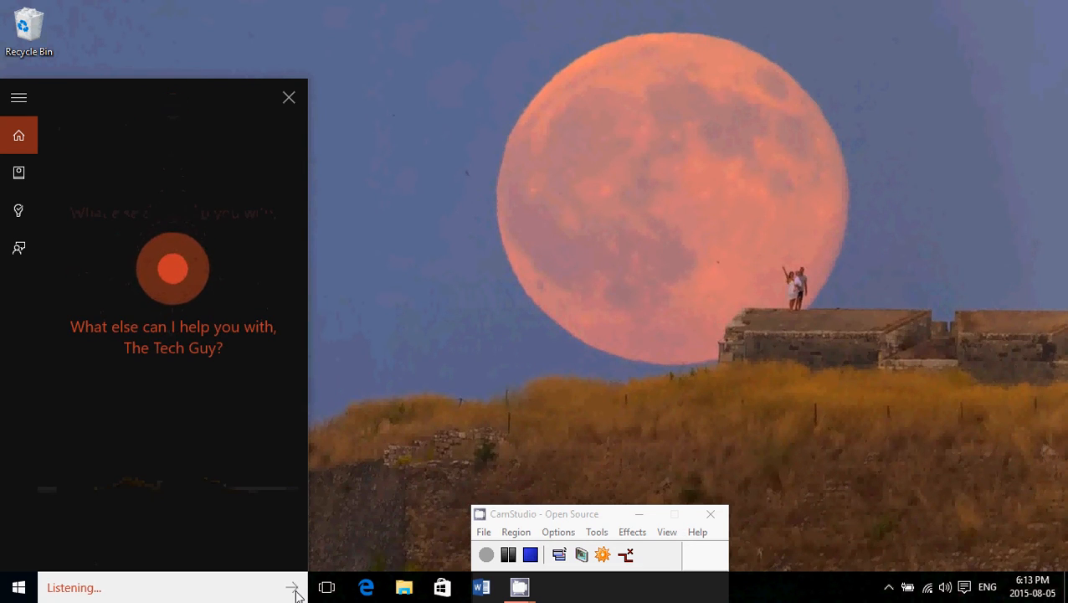
type("what's the weather like xbirmdzk")
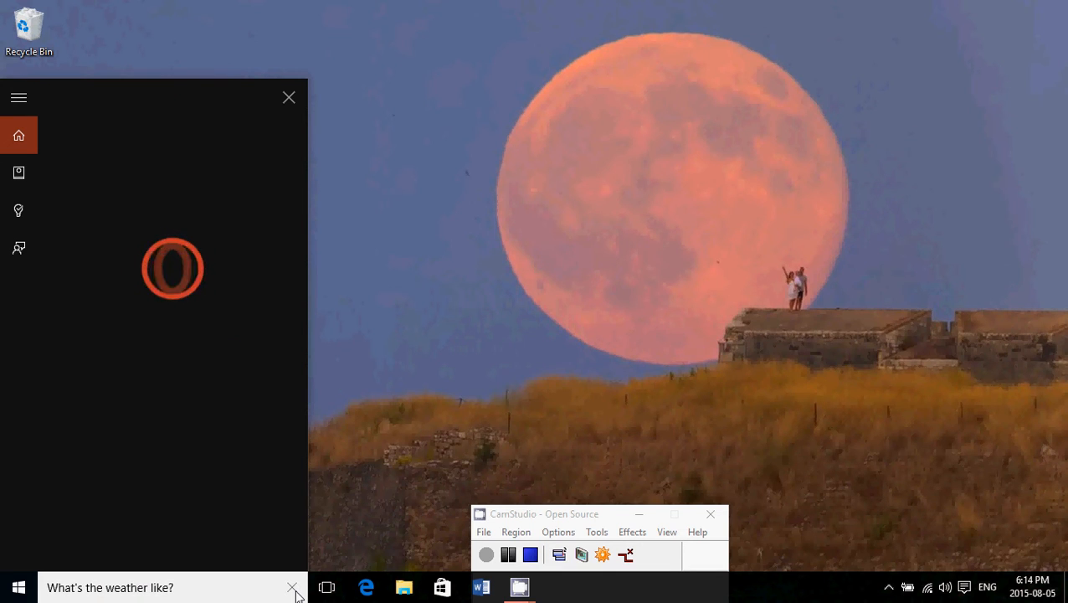
mouse_move(418, 331)
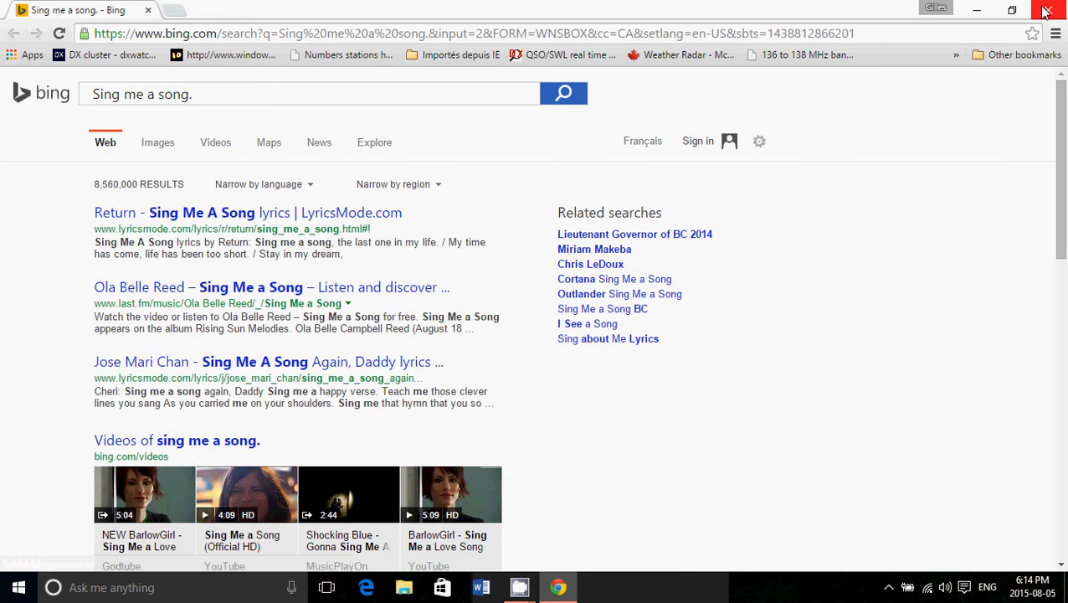
Step: Close the Chrome window showing Bing results for 'Sing me a song.'
left_click(1046, 10)
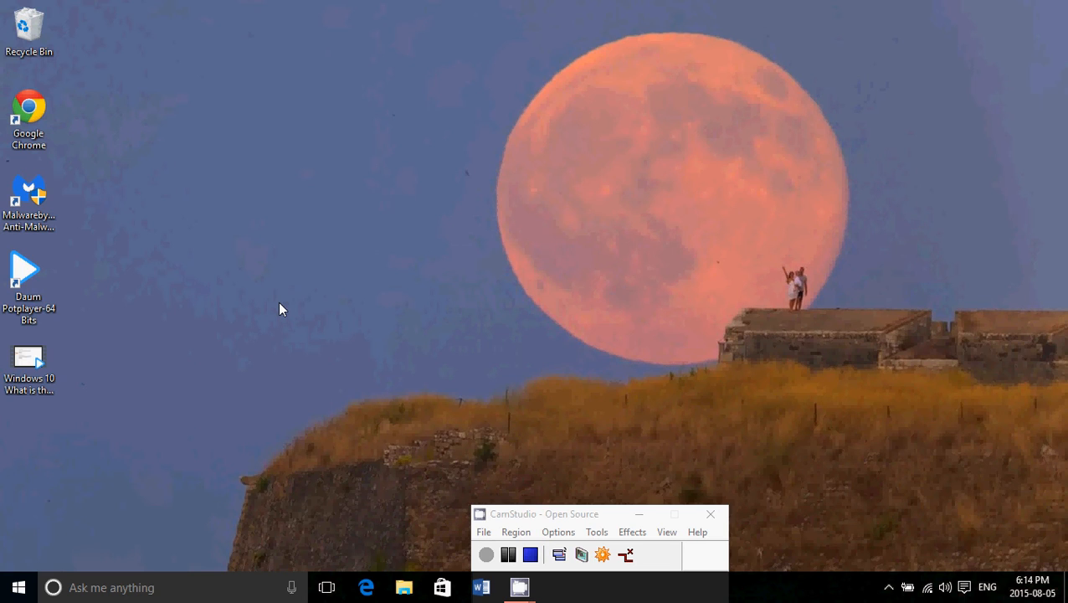
mouse_move(281, 594)
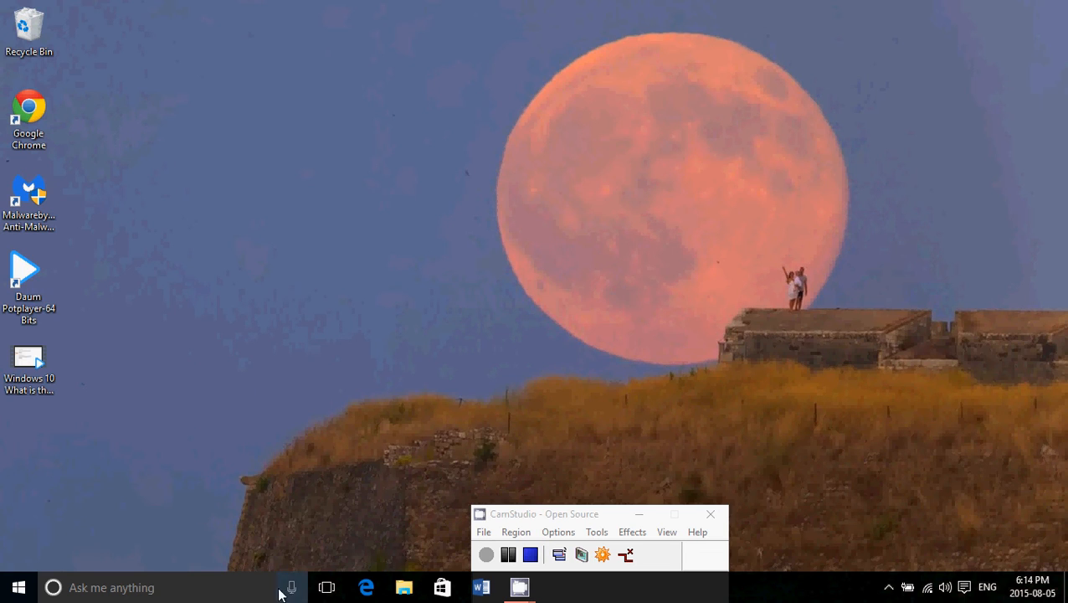
Step: Click the taskbar Cortana microphone to start a new spoken request
left_click(291, 587)
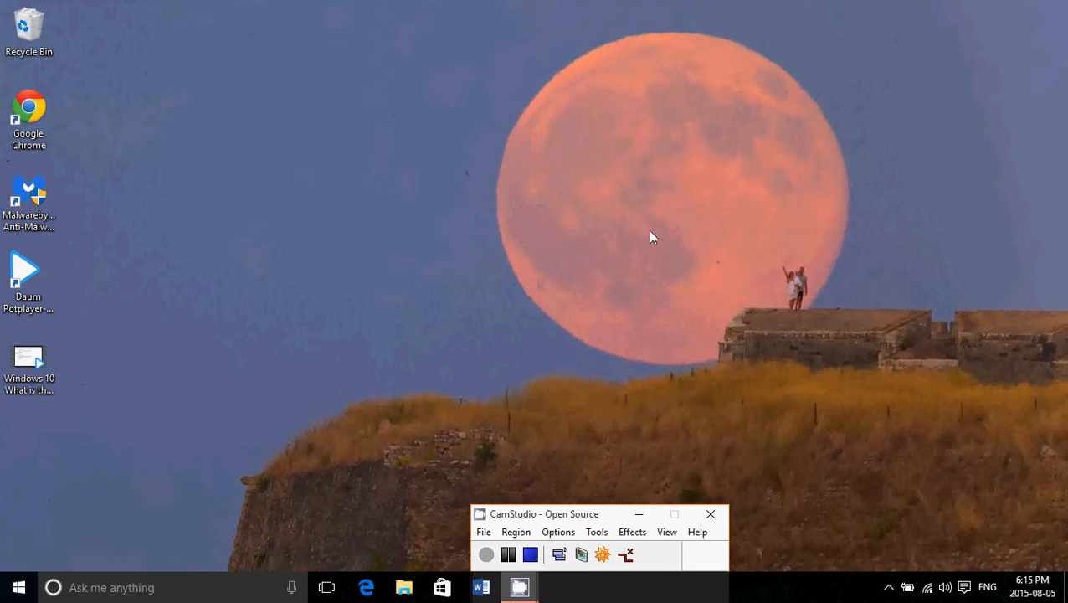
mouse_move(130, 514)
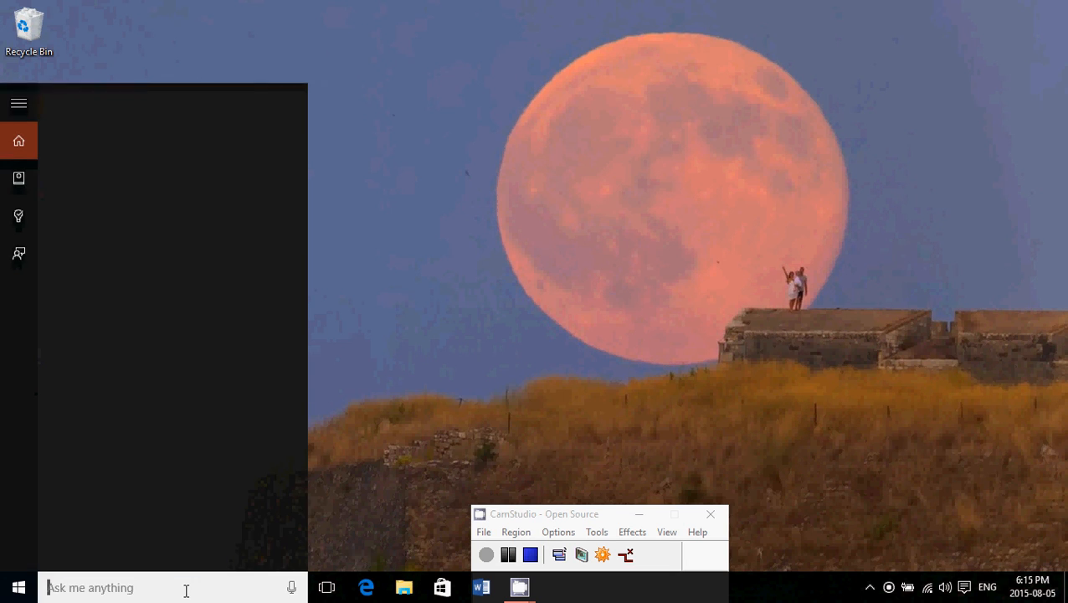
Step: Search 'region' and pick Region & language settings from the results
type("region")
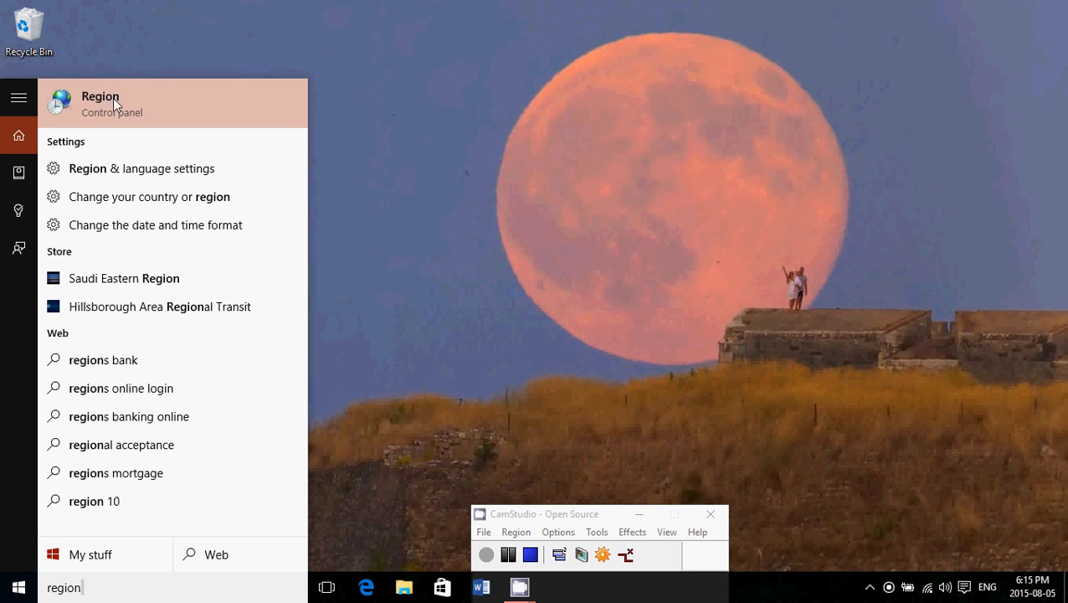
mouse_move(98, 168)
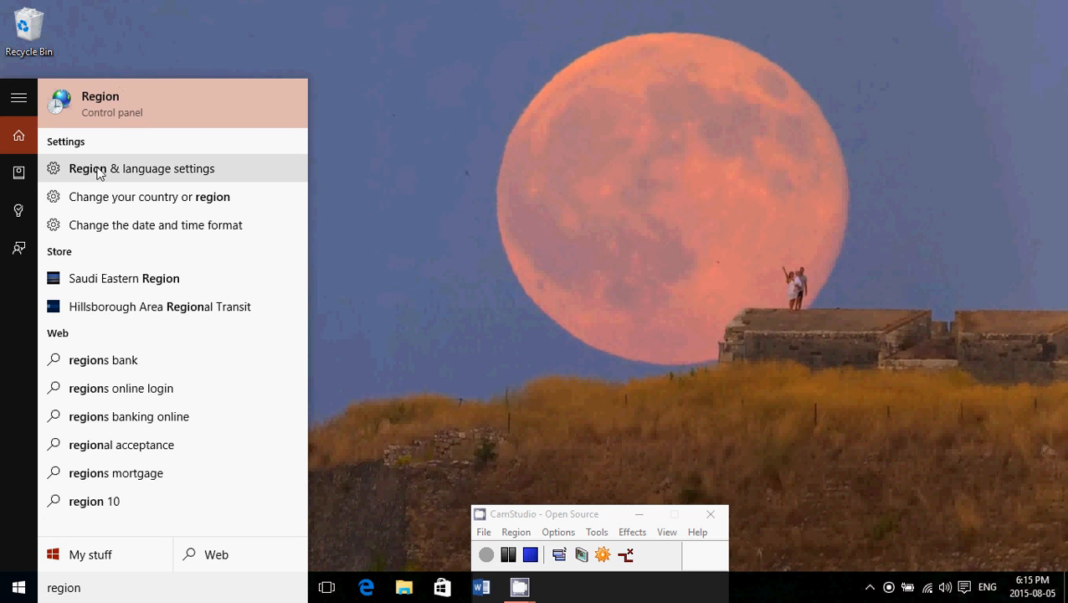
left_click(140, 168)
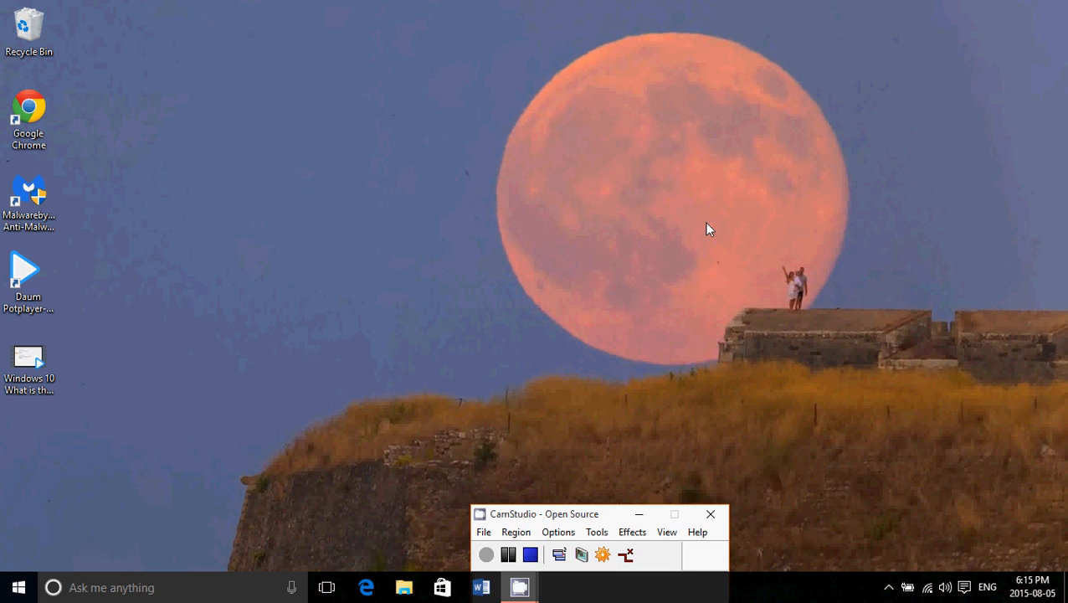
mouse_move(387, 476)
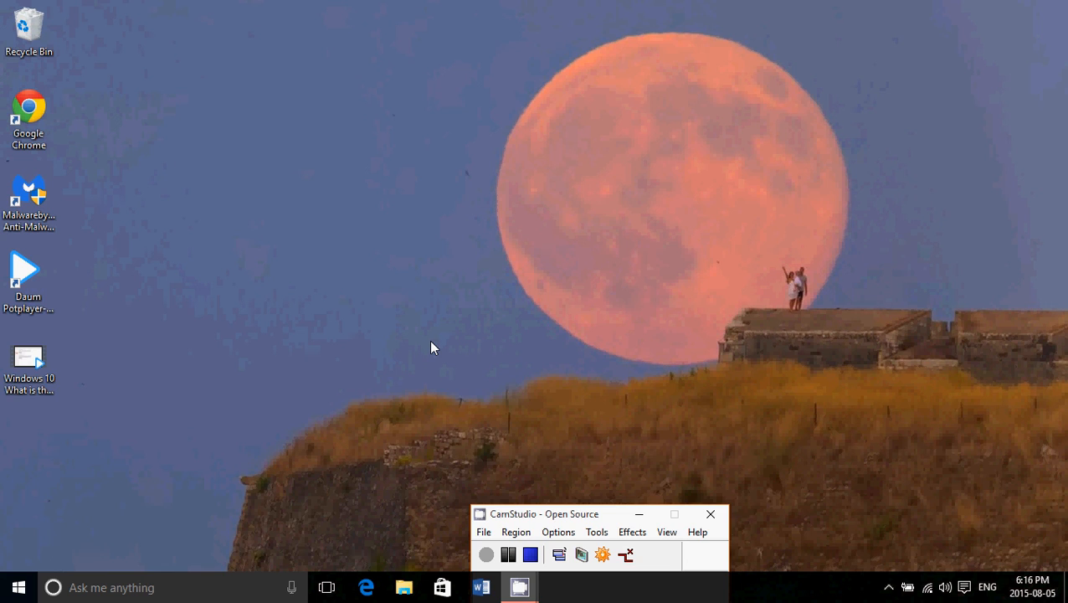
left_click(530, 554)
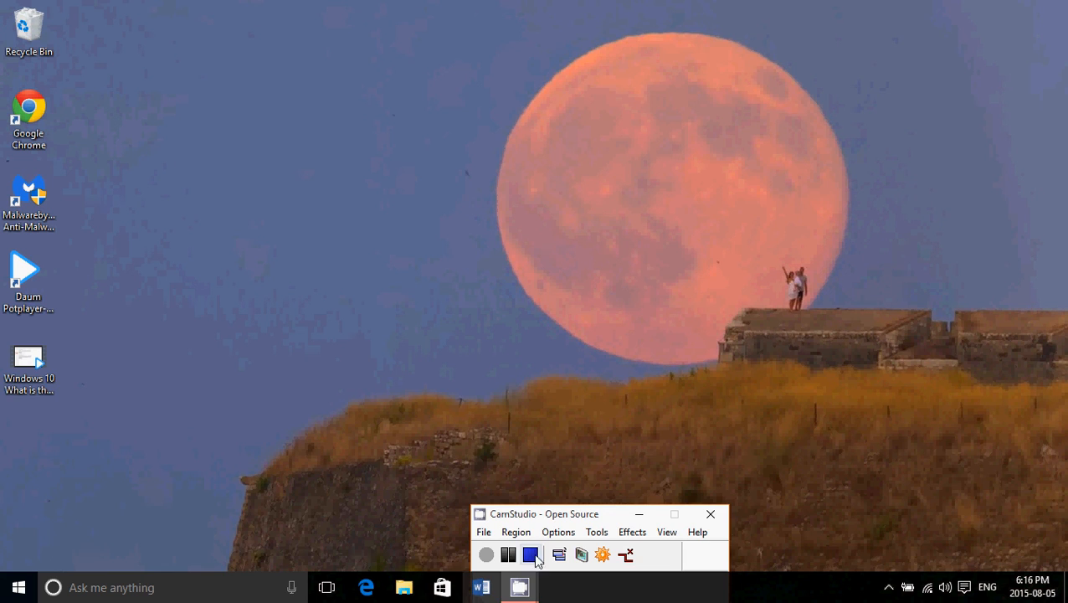